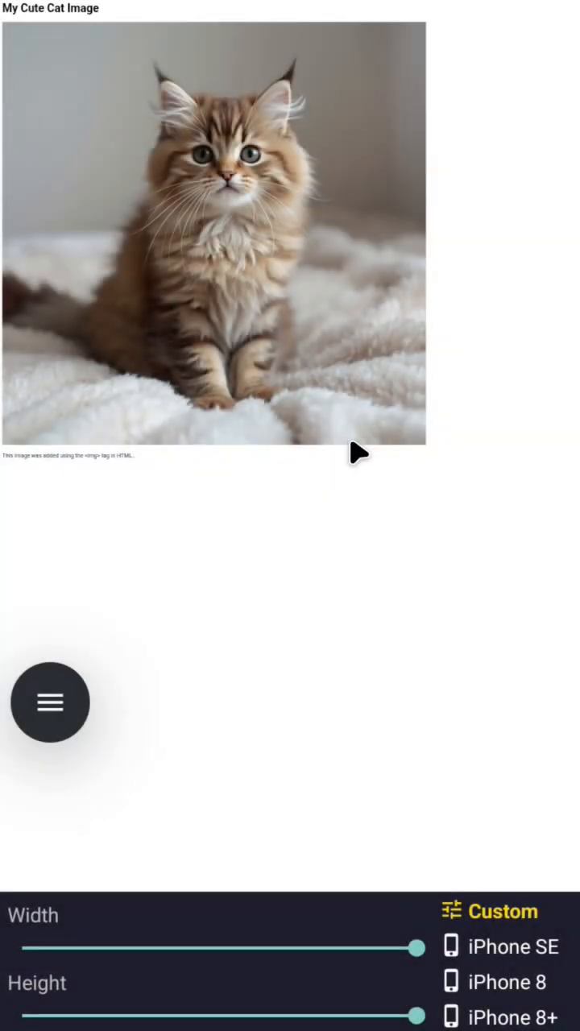
mouse_move(175, 556)
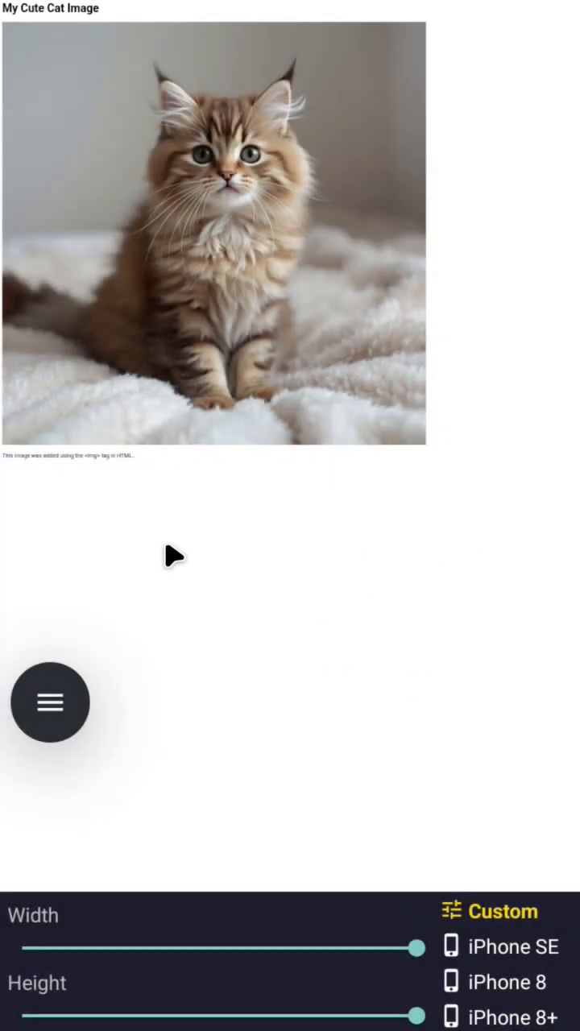
mouse_move(163, 575)
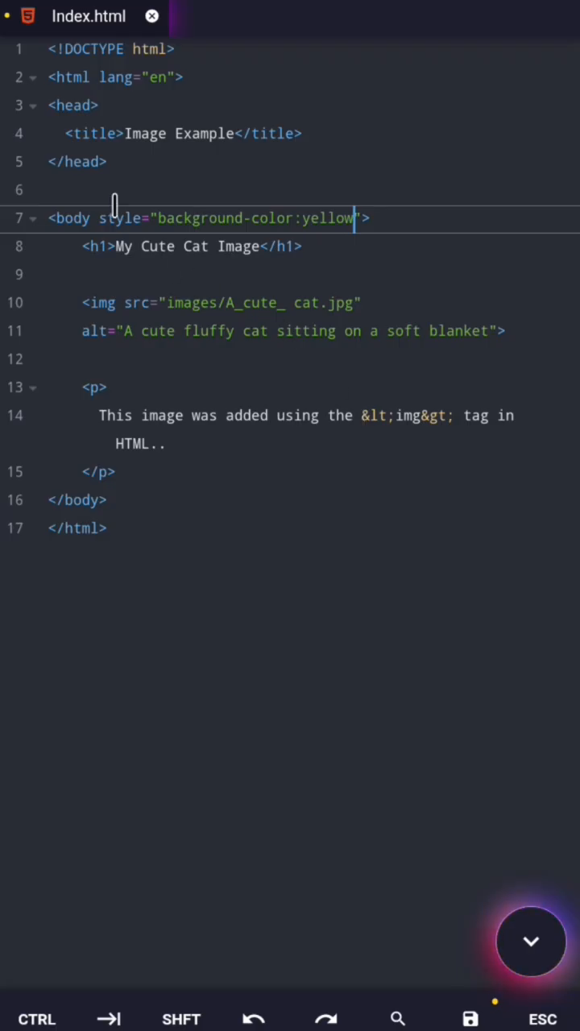
mouse_move(131, 226)
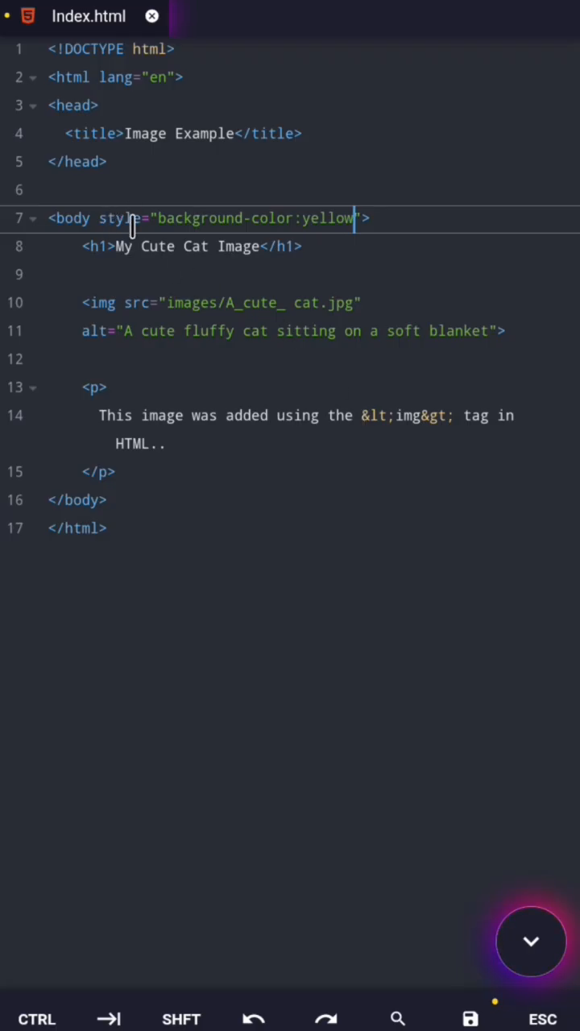
mouse_move(185, 246)
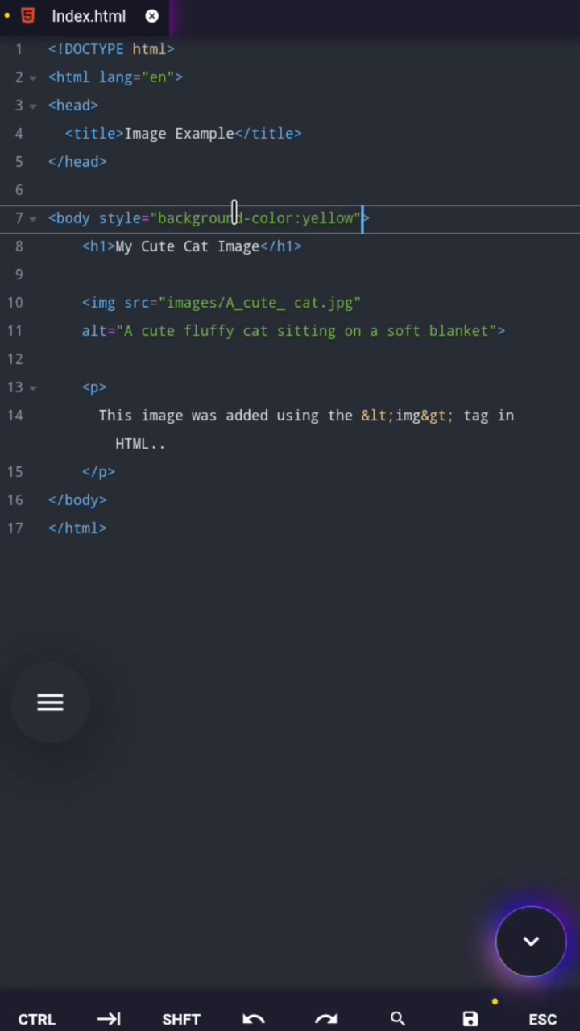
Step: Delete the style="background-color:yellow" attribute from the body tag on line 7
left_click(531, 942)
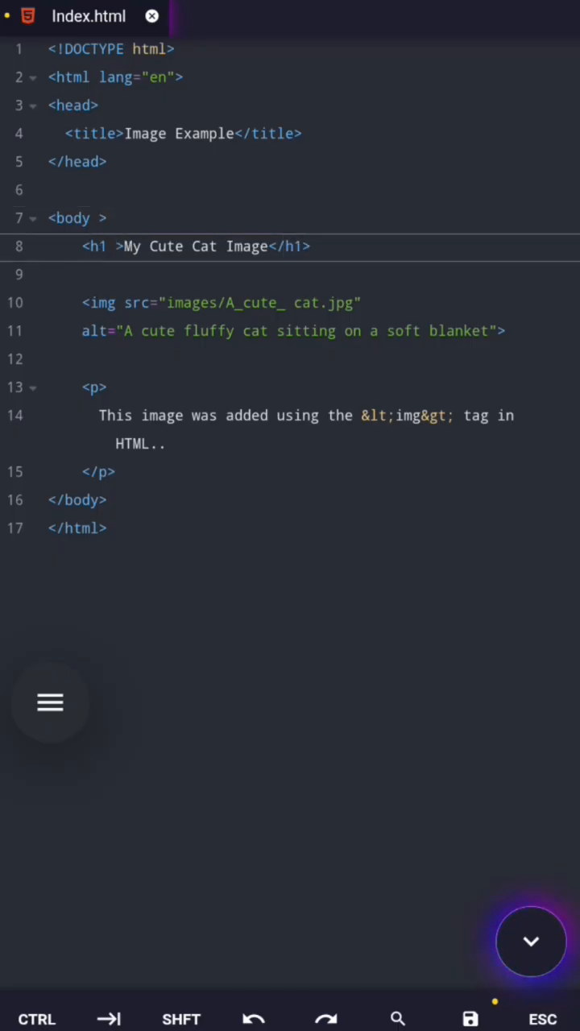
type("style=\"background-color:yellow\"")
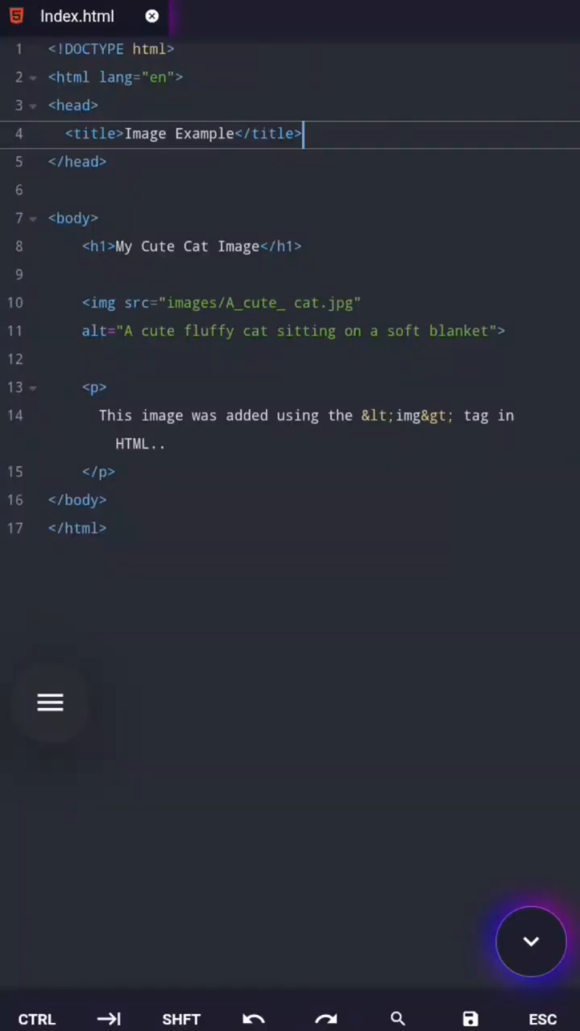
Step: Add a <style> block in the head with a body rule giving a yellow background
type("st")
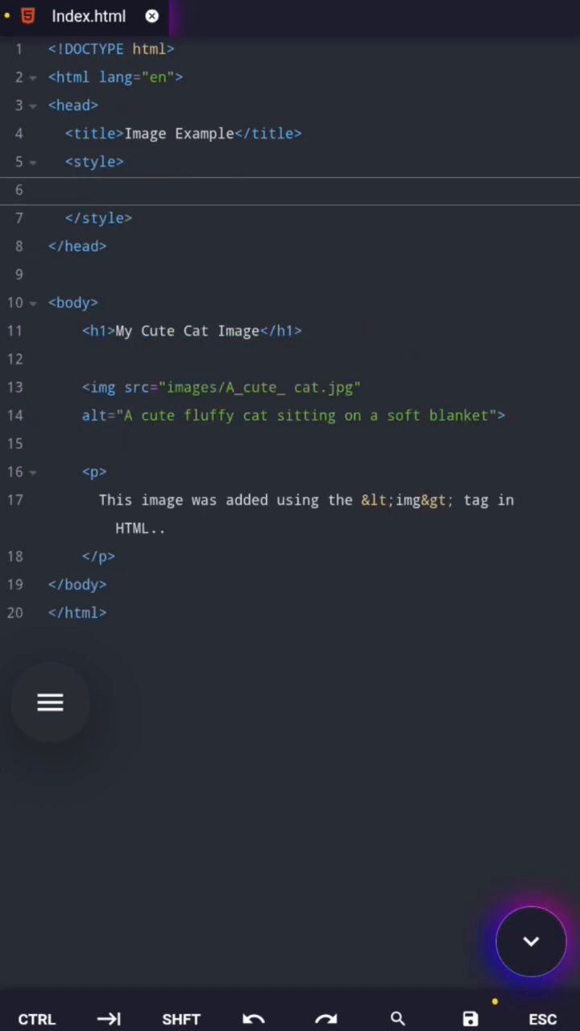
left_click(80, 189)
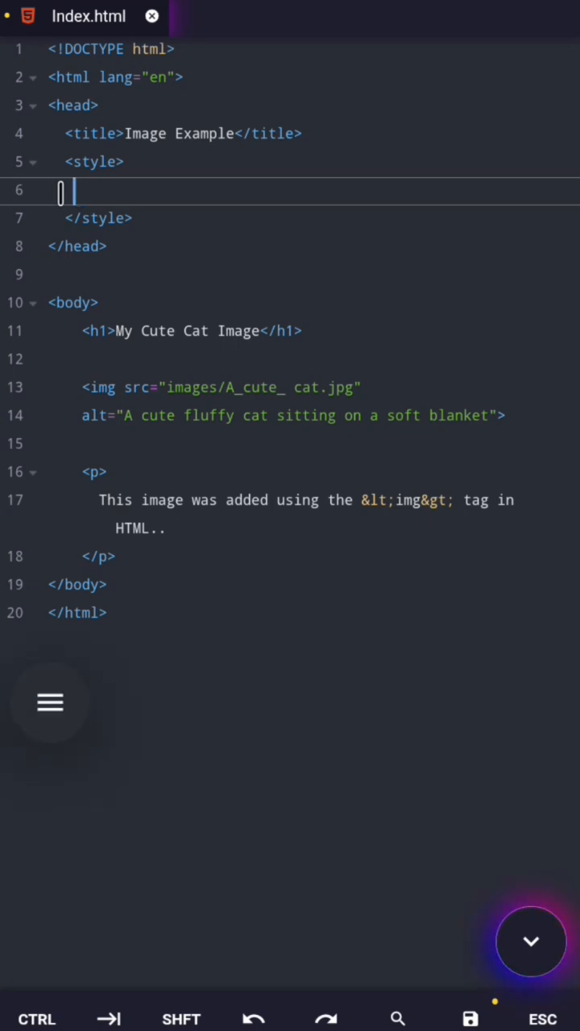
type("body")
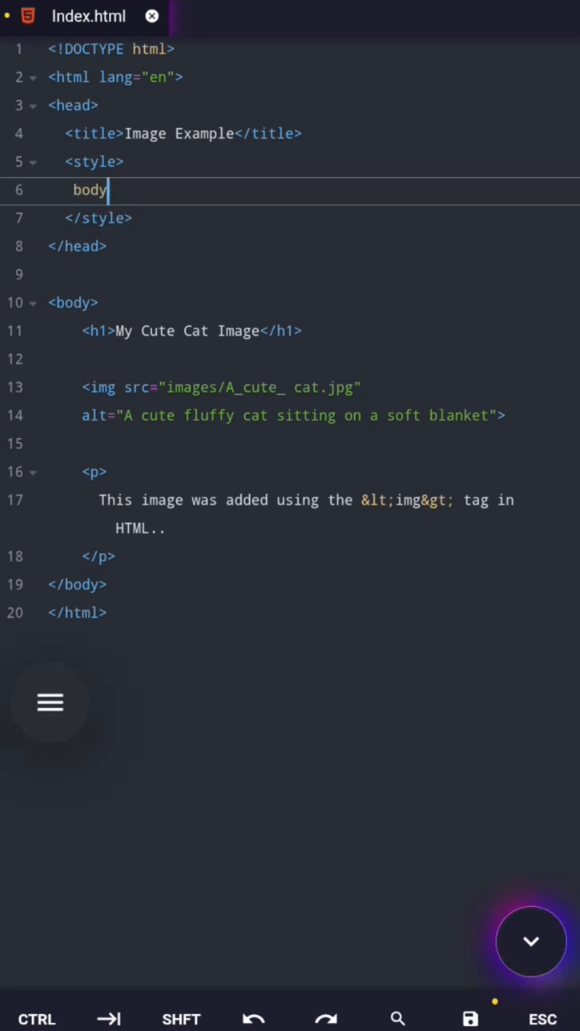
type("{")
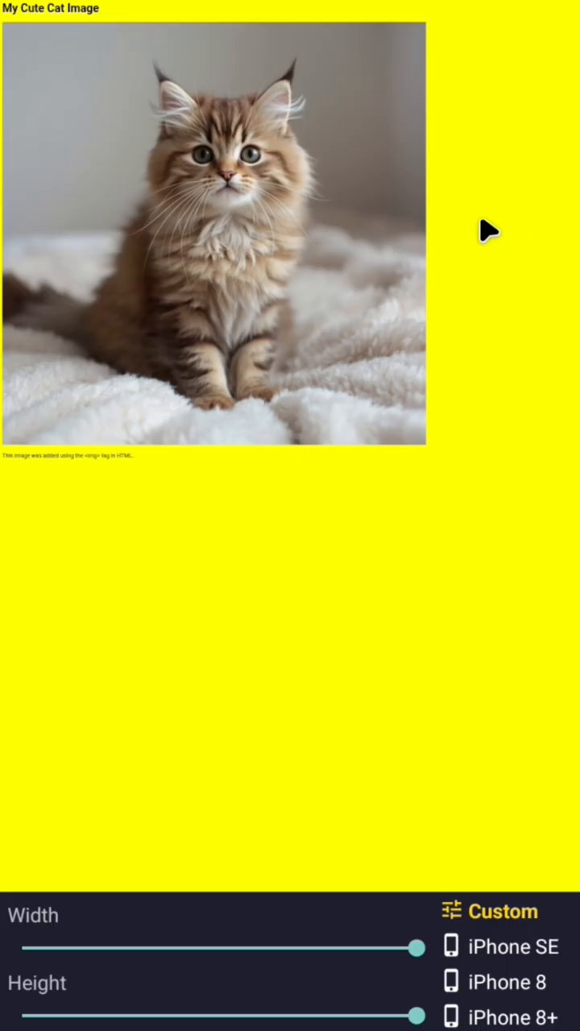
mouse_move(503, 331)
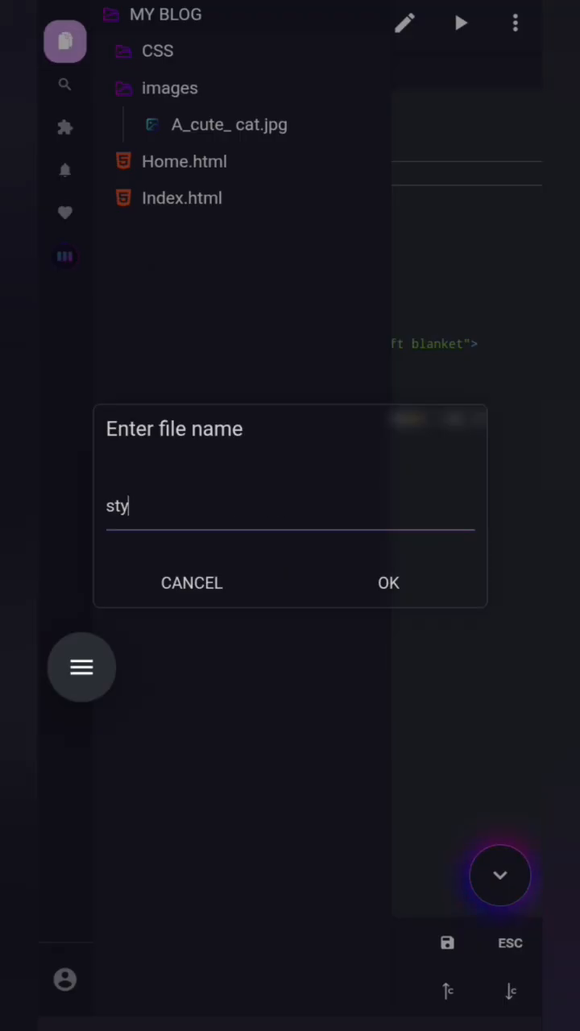
Step: Name the new file Style.css, correcting a mistyped extension, and confirm its creation
type("Style.")
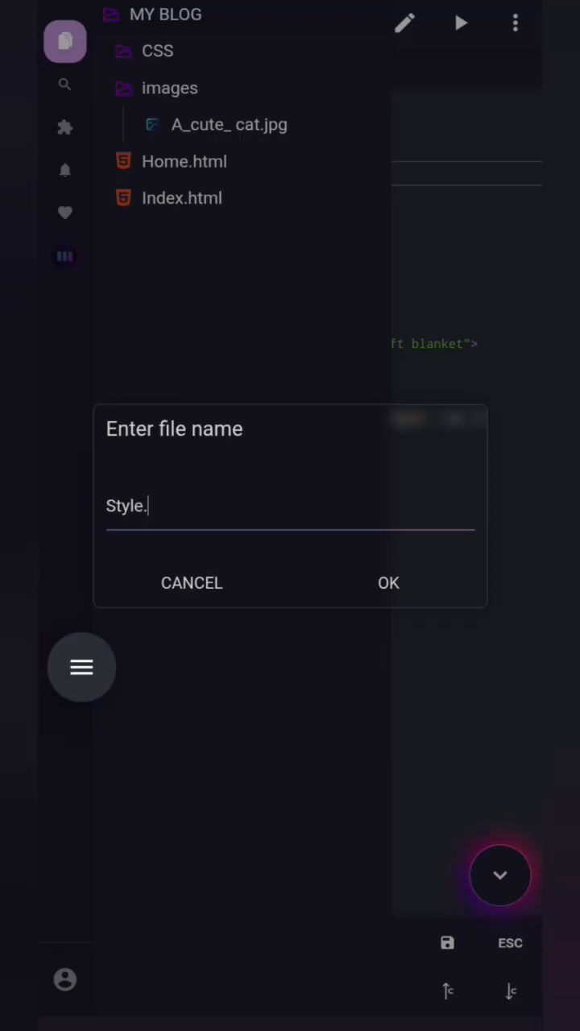
type("c")
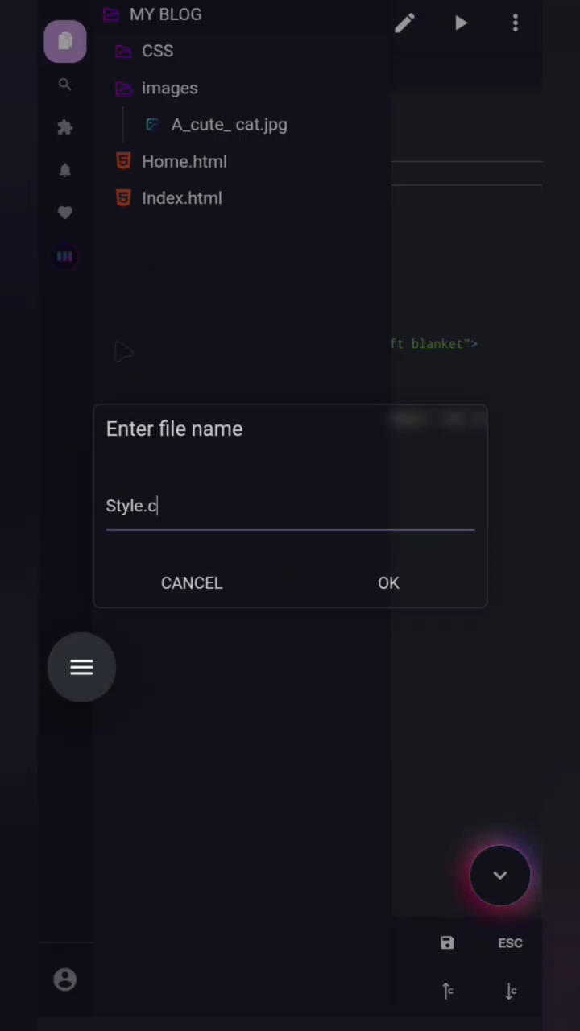
type("ht")
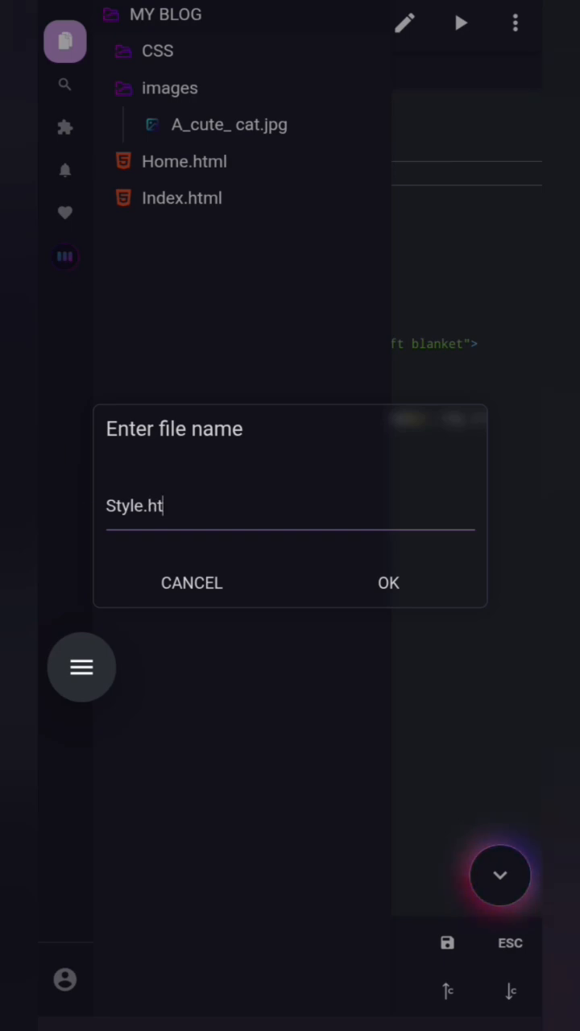
key("Backspace")
type("c")
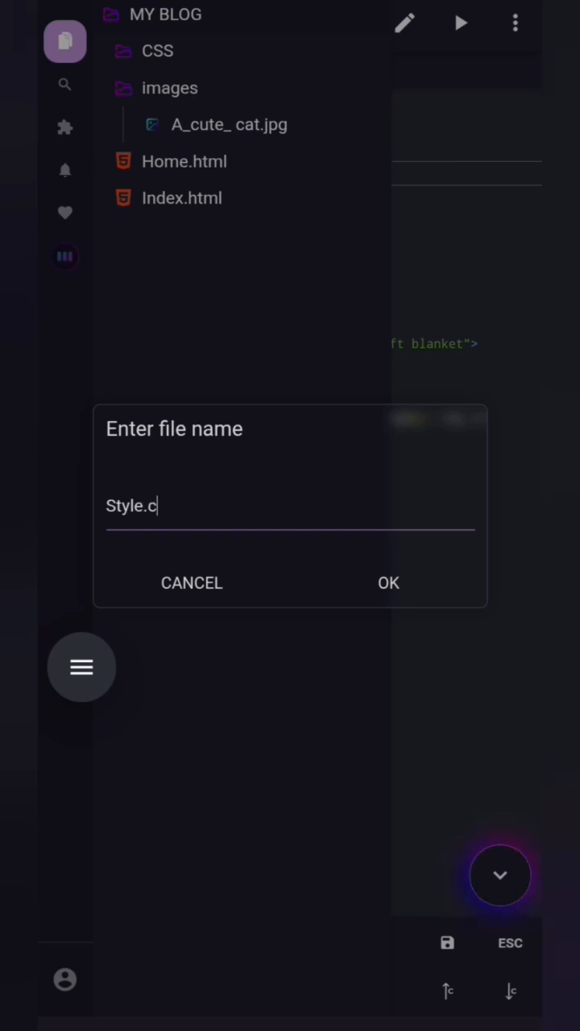
left_click(388, 583)
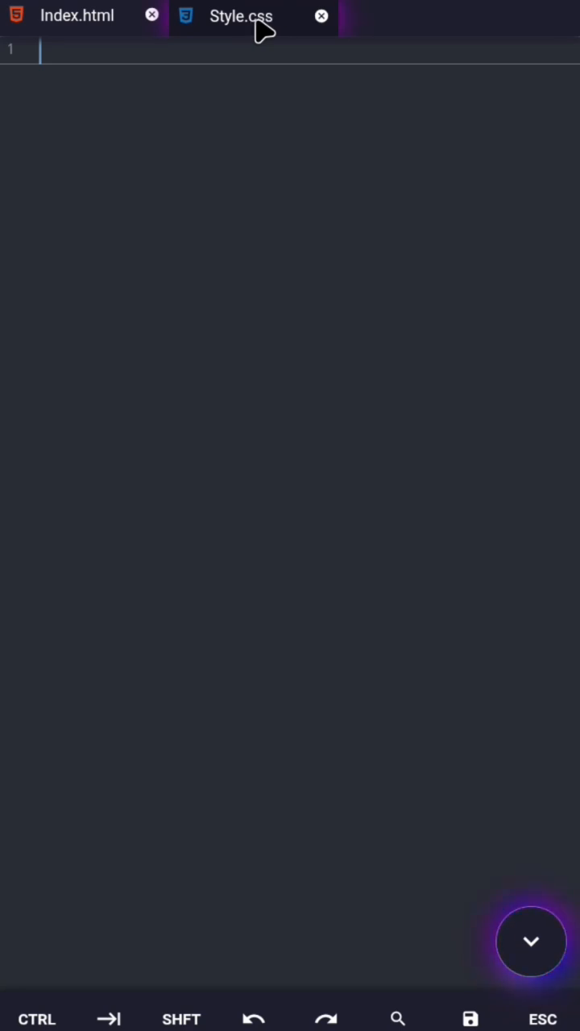
mouse_move(250, 45)
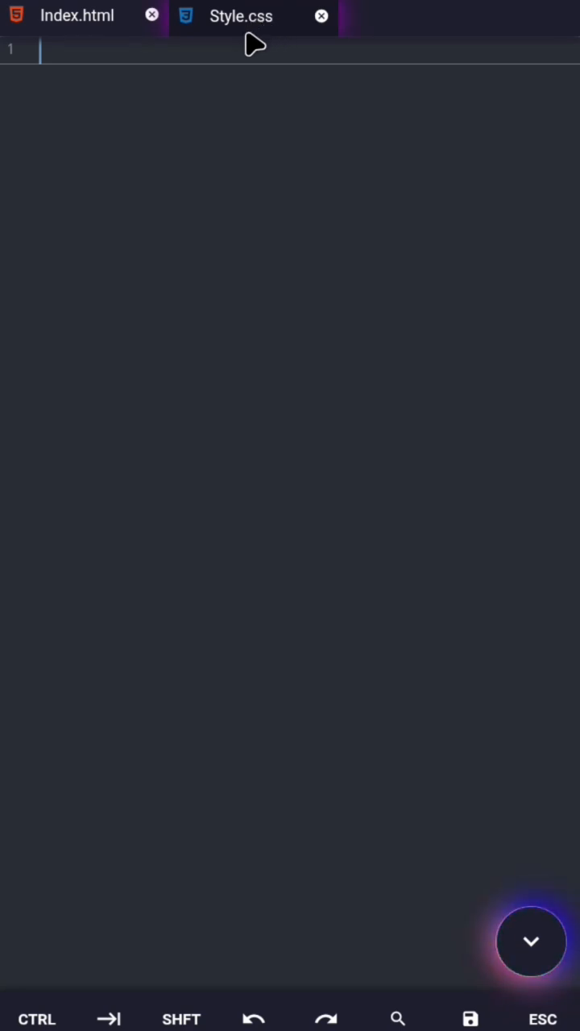